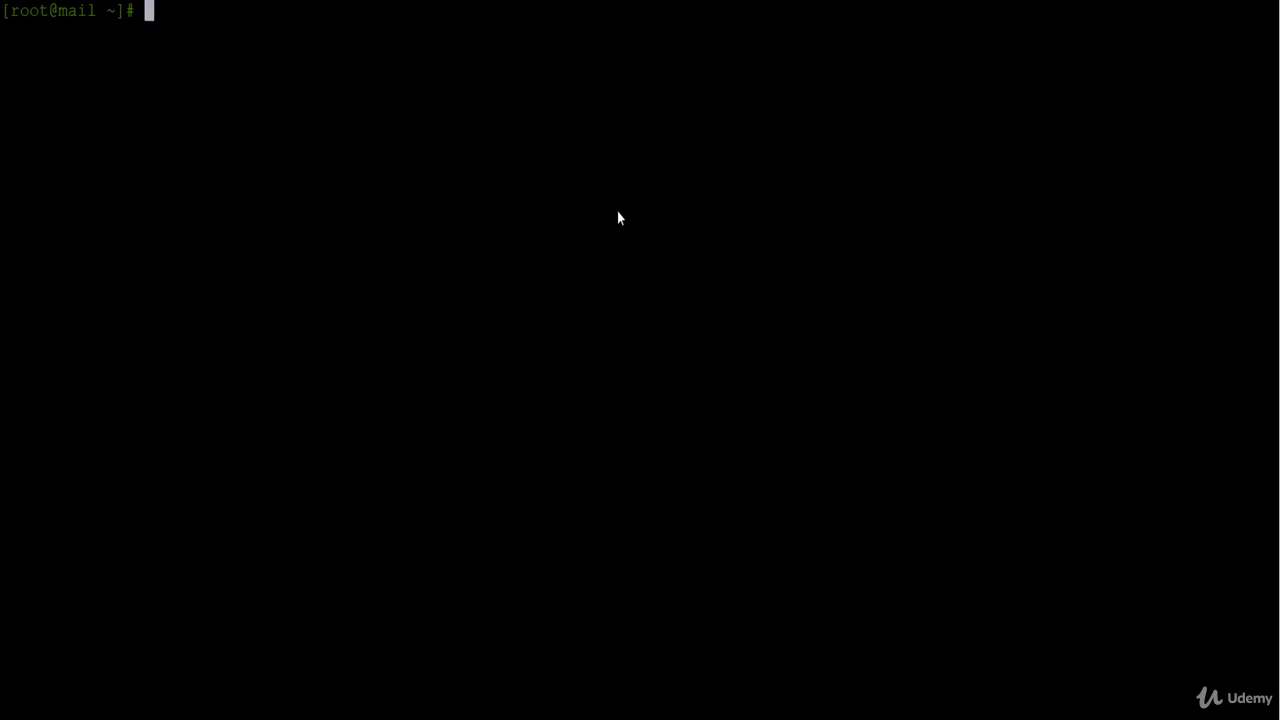
{"action": "mouse_move", "coordinate": [634, 288]}
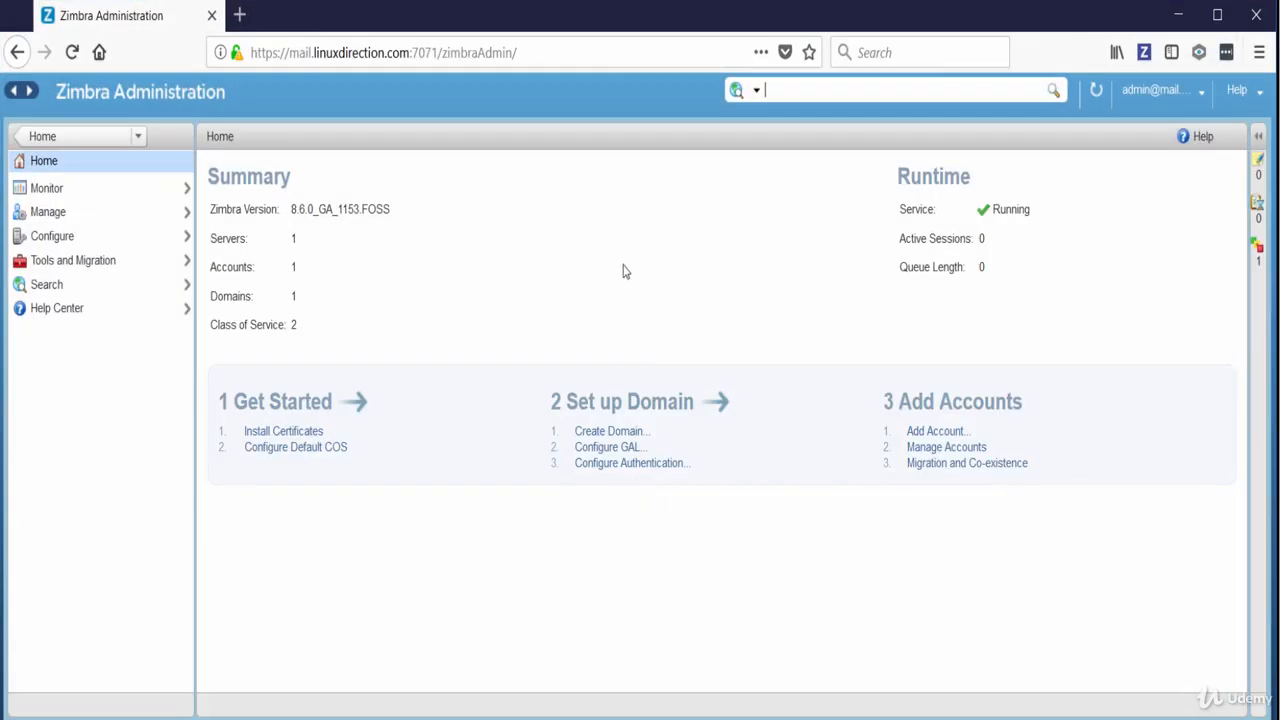
{"action": "mouse_move", "coordinate": [66, 210]}
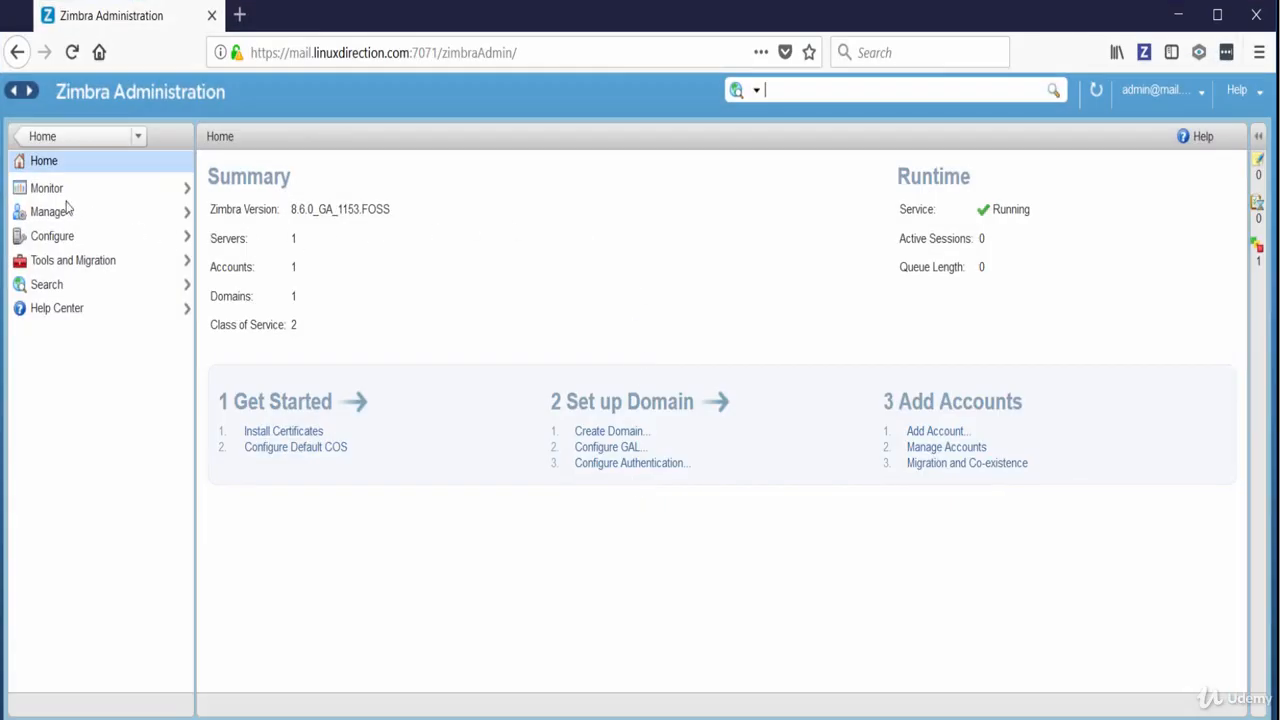
- Show the Monitor section listing all services on mail.linuxdirection.com as running
{"action": "left_click", "coordinate": [47, 187]}
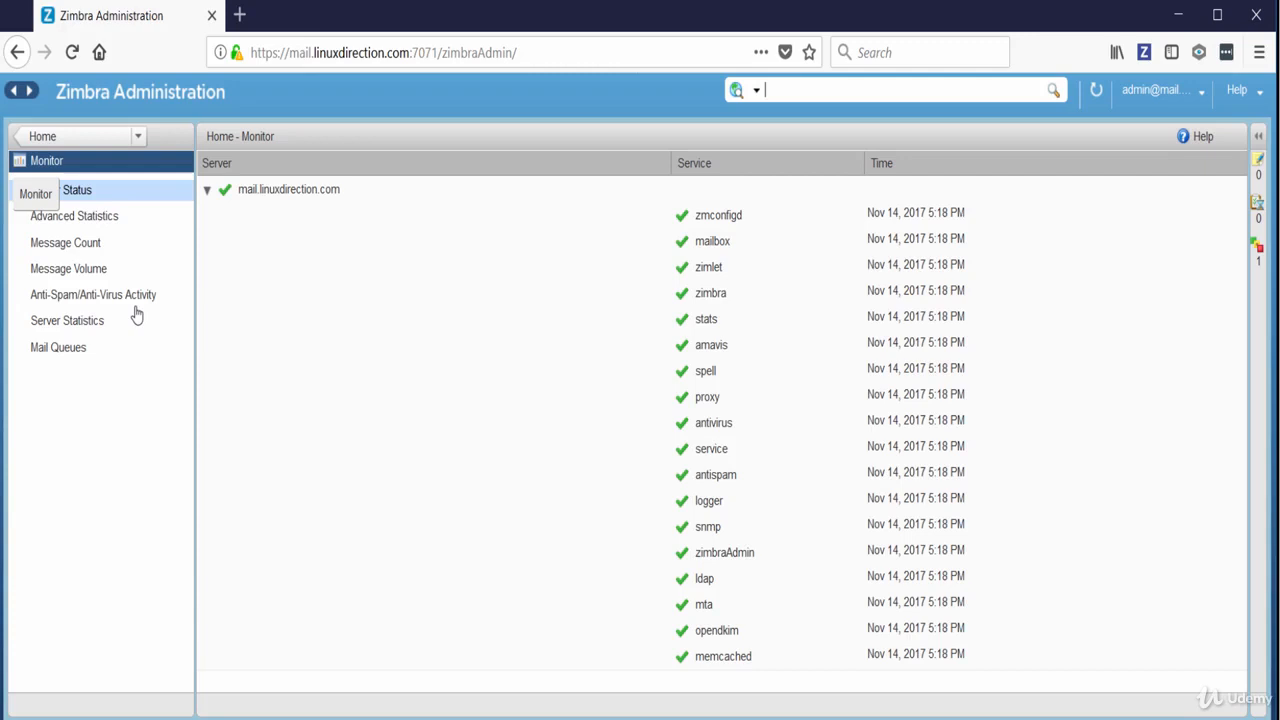
- On Server Status, collapse and re-expand the mail.linuxdirection.com row to review each service
{"action": "left_click", "coordinate": [61, 190]}
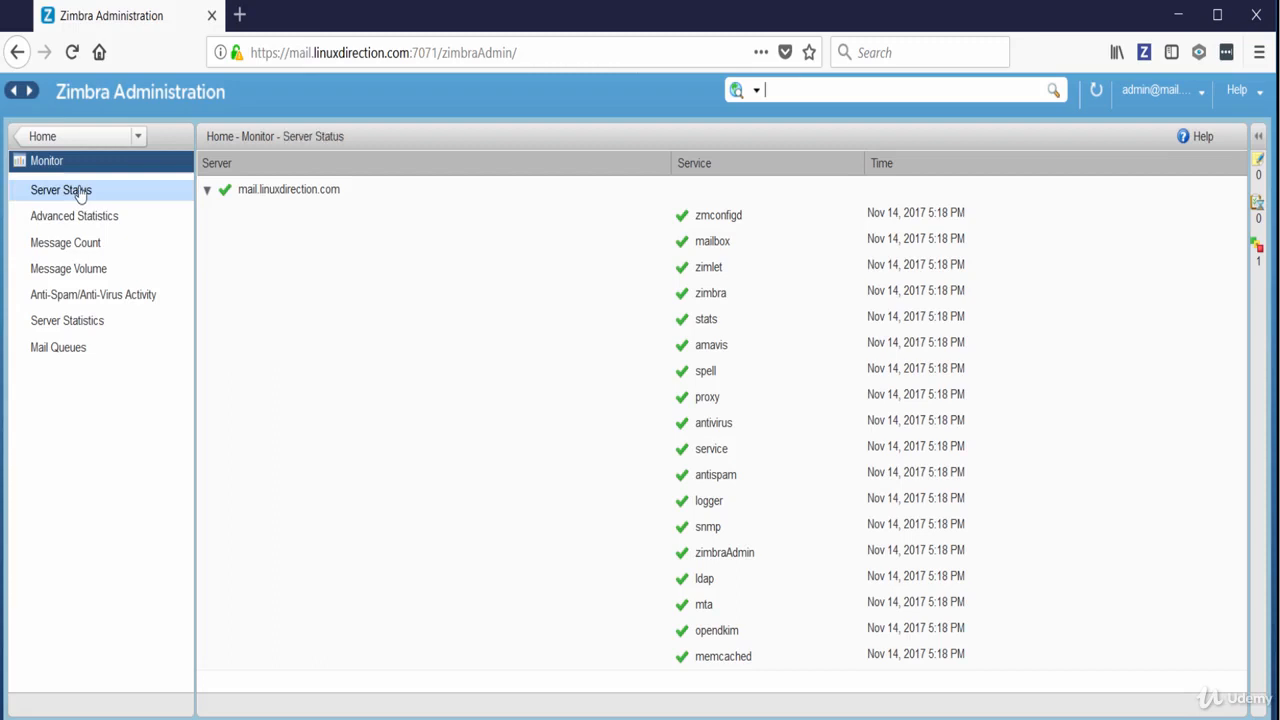
{"action": "left_click", "coordinate": [207, 189]}
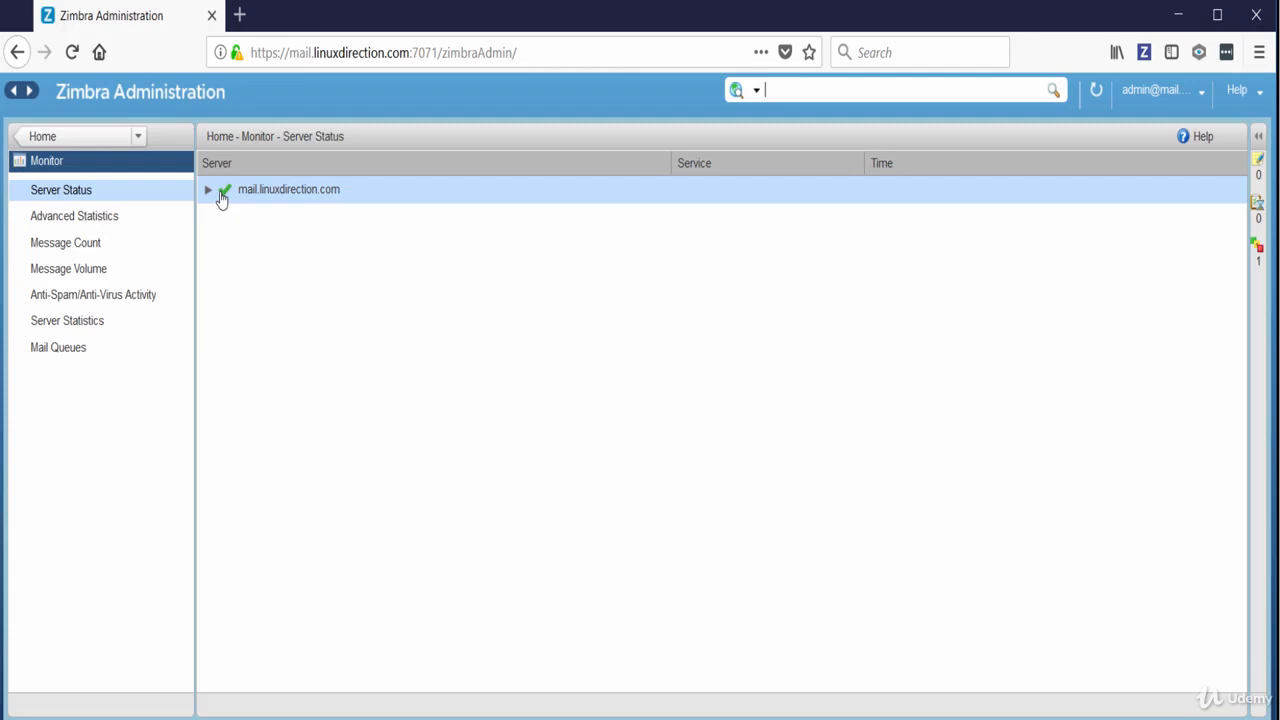
{"action": "left_click", "coordinate": [208, 189]}
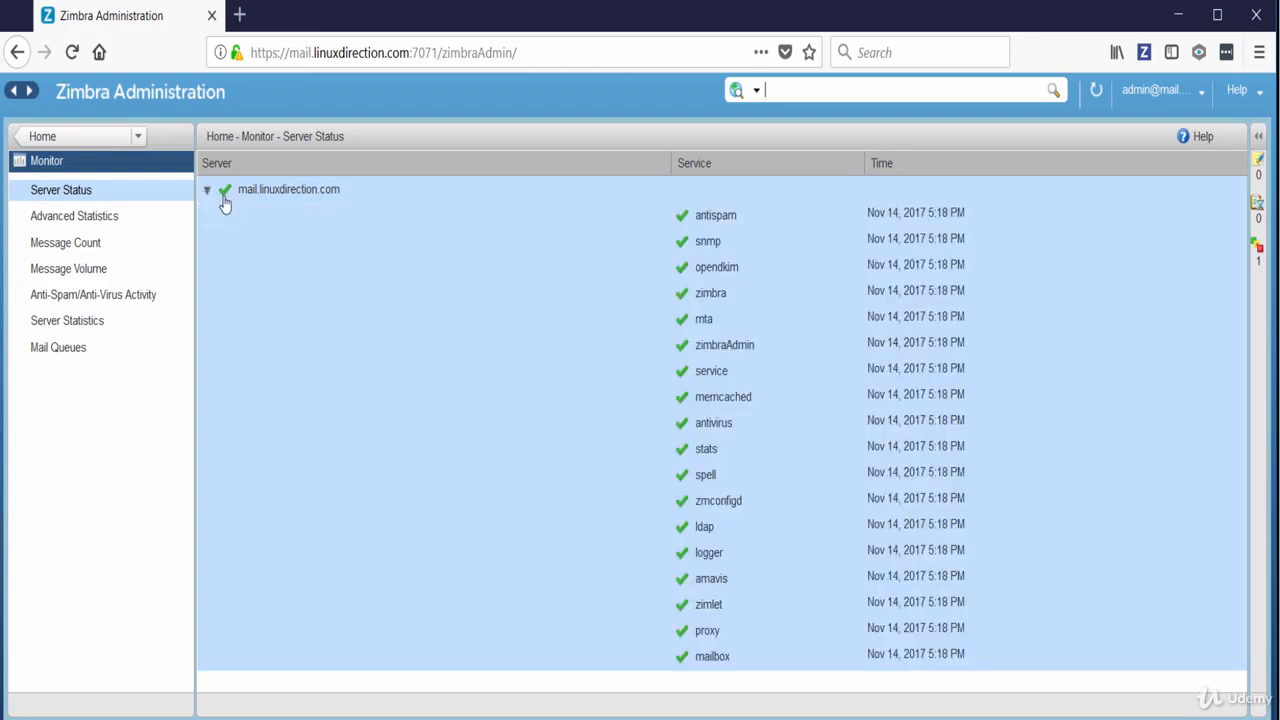
{"action": "mouse_move", "coordinate": [708, 235]}
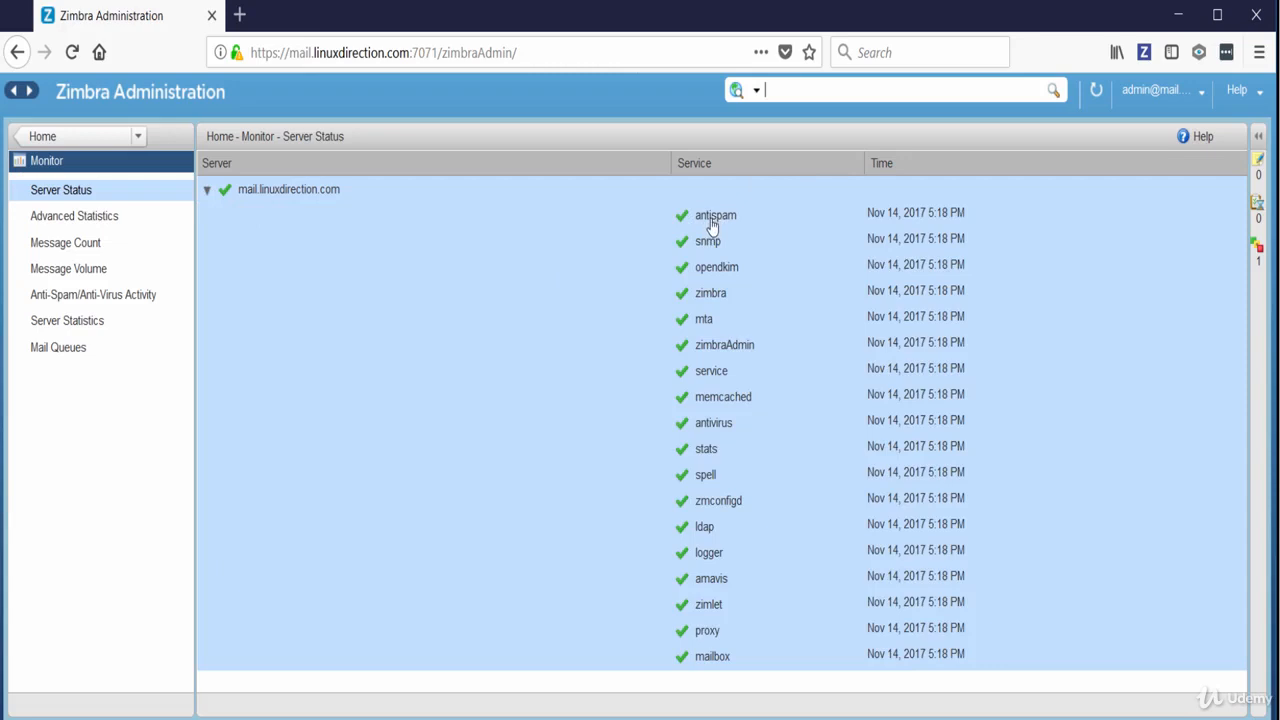
{"action": "mouse_move", "coordinate": [686, 227]}
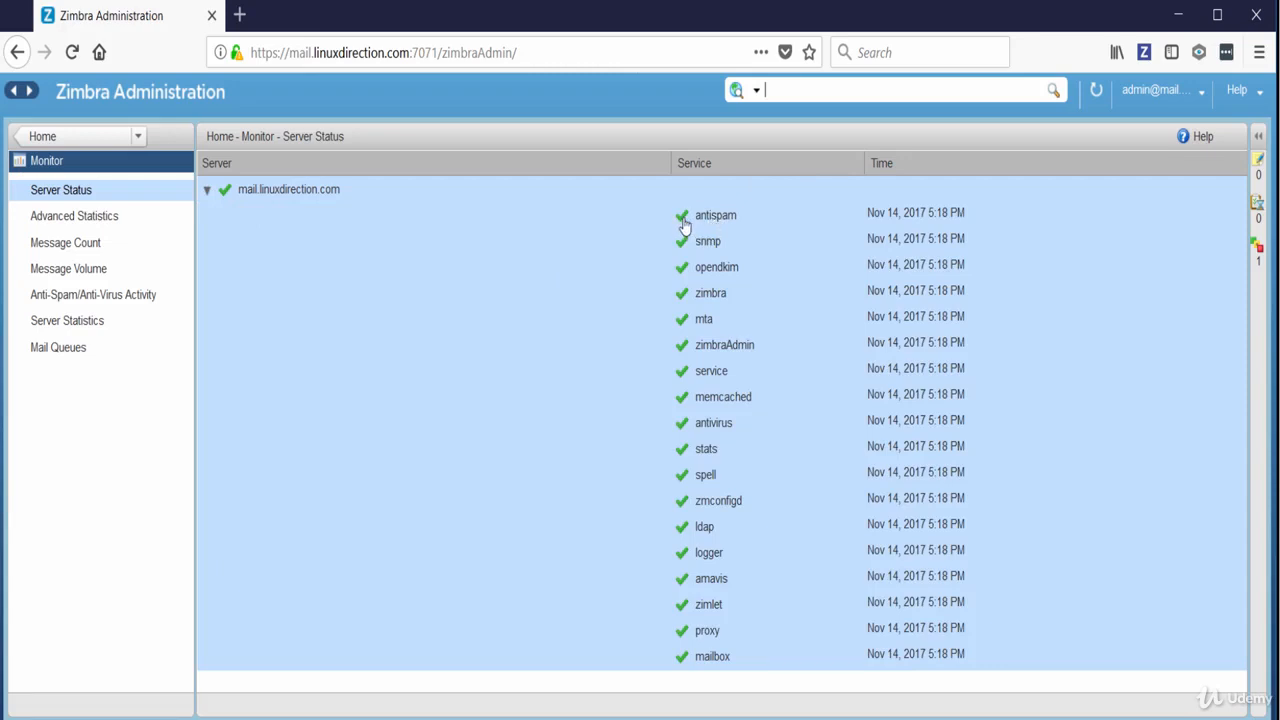
{"action": "mouse_move", "coordinate": [900, 238]}
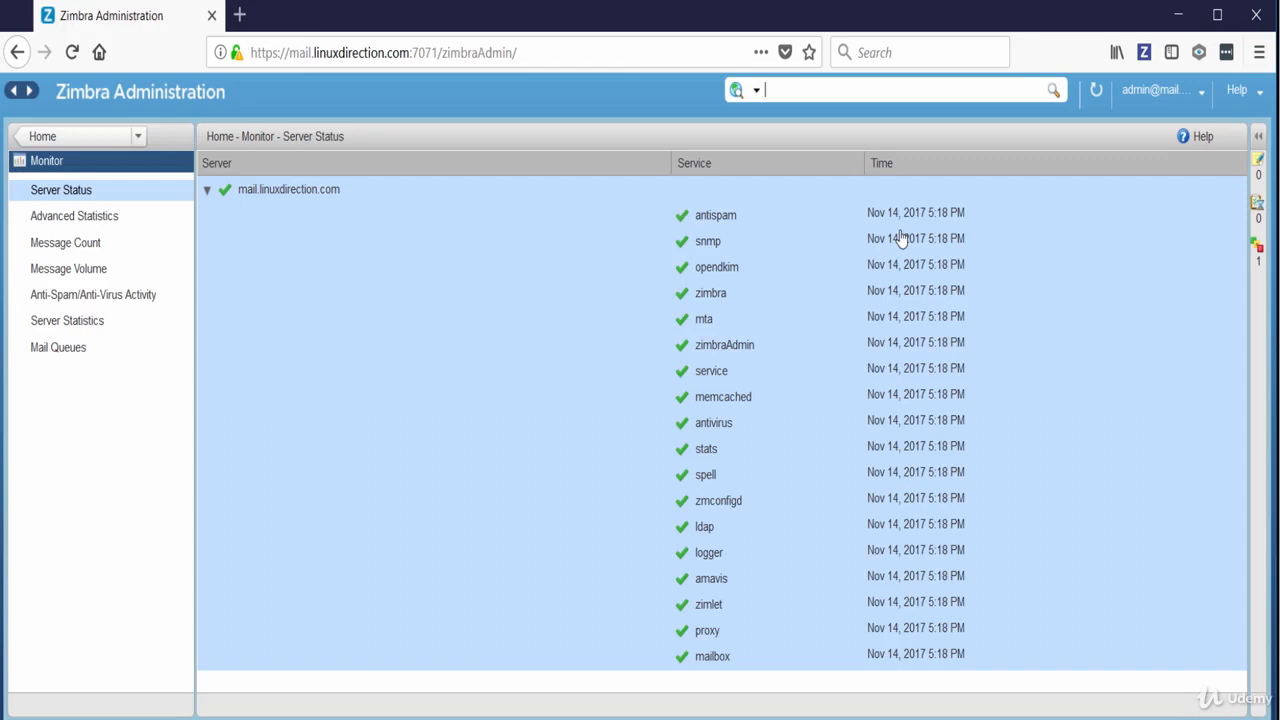
{"action": "mouse_move", "coordinate": [554, 290]}
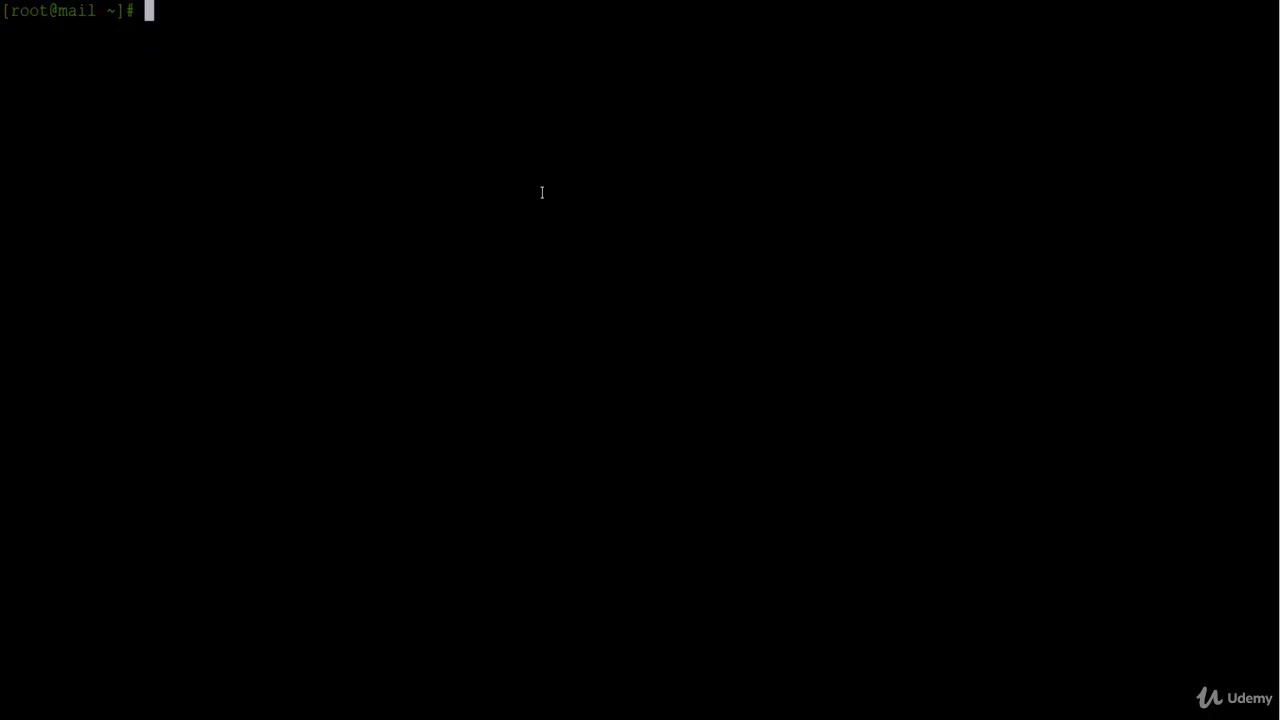
- Switch to the zimbra user and run zmcontrol status showing every service Running
{"action": "type", "text": "su - zi"}
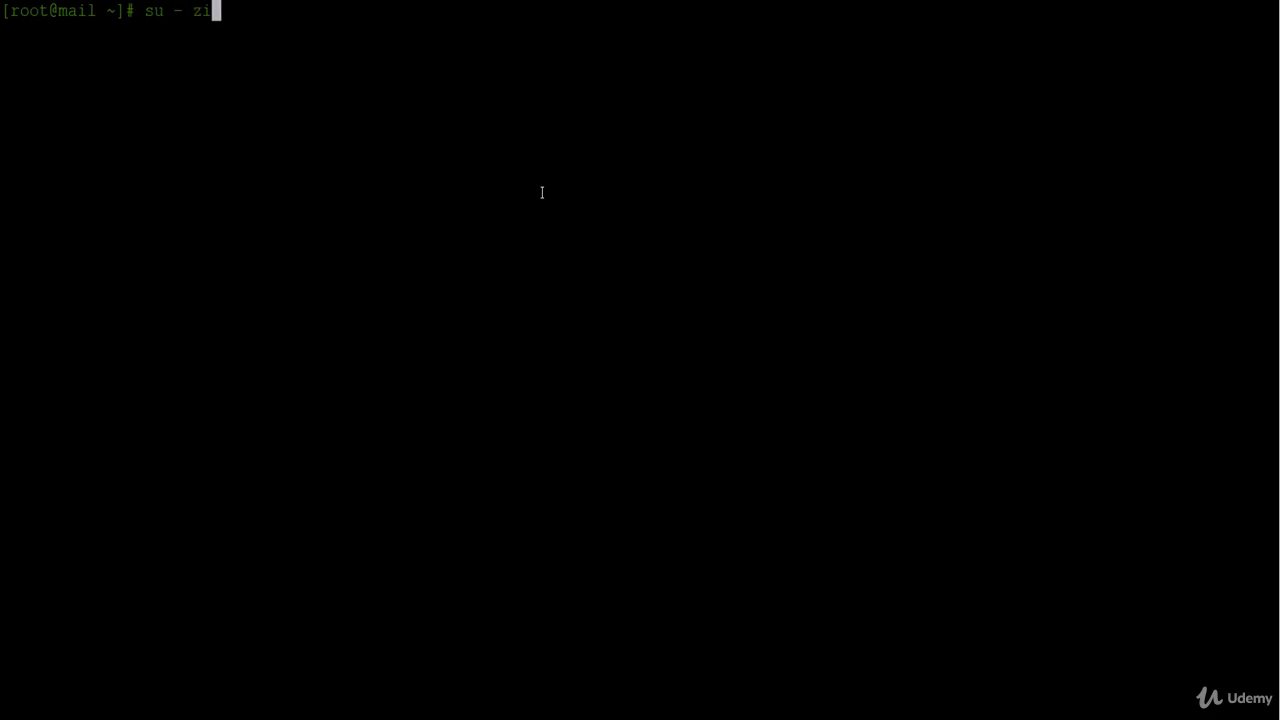
{"action": "key", "text": "Return"}
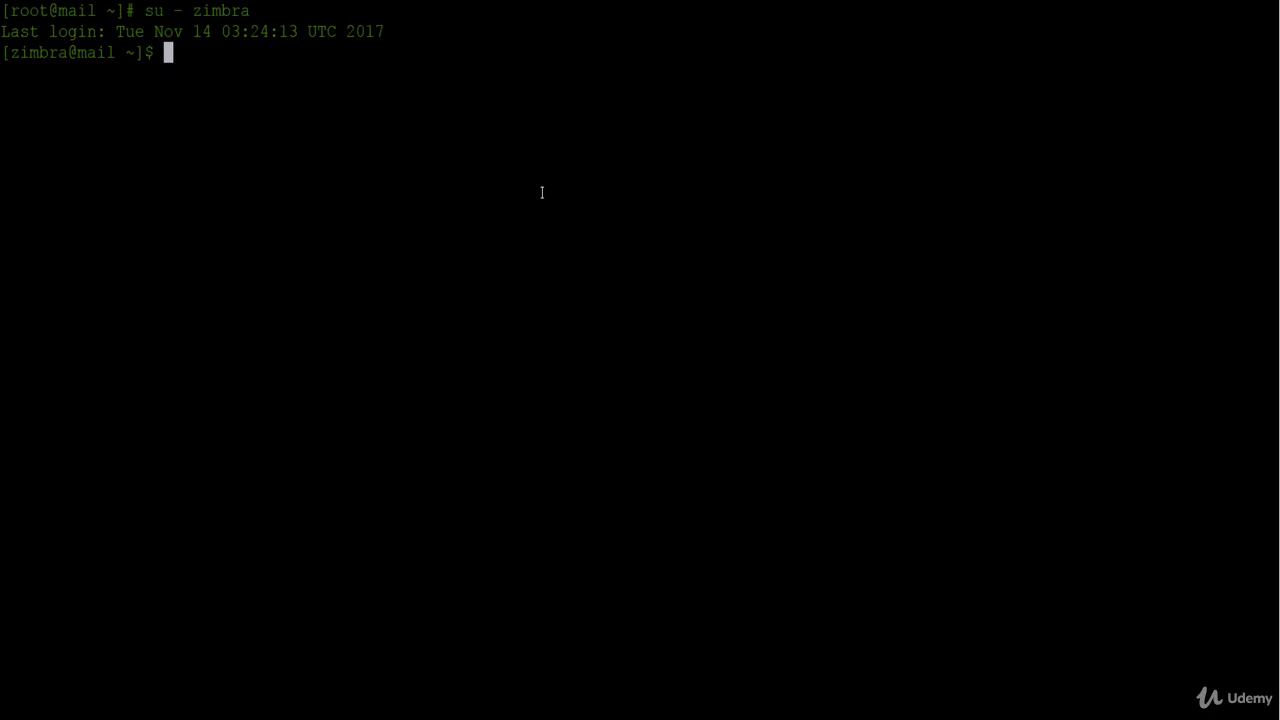
{"action": "type", "text": "zmcon"}
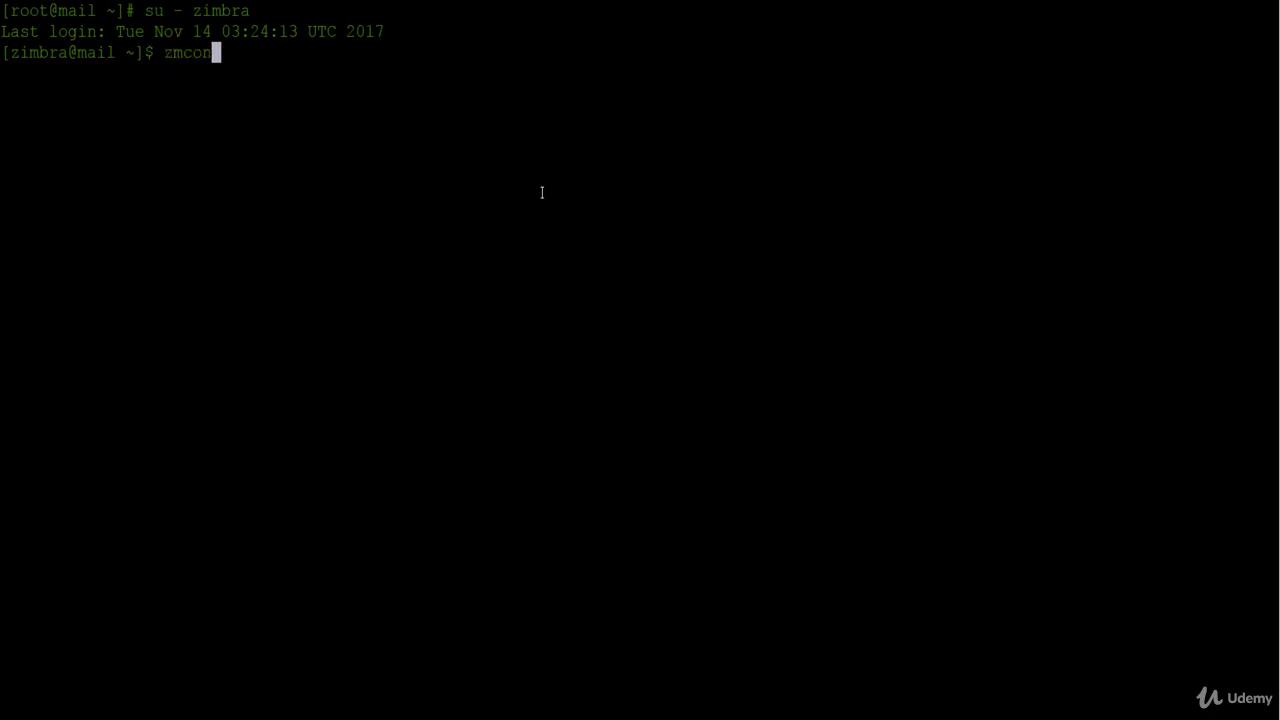
{"action": "type", "text": "trol status"}
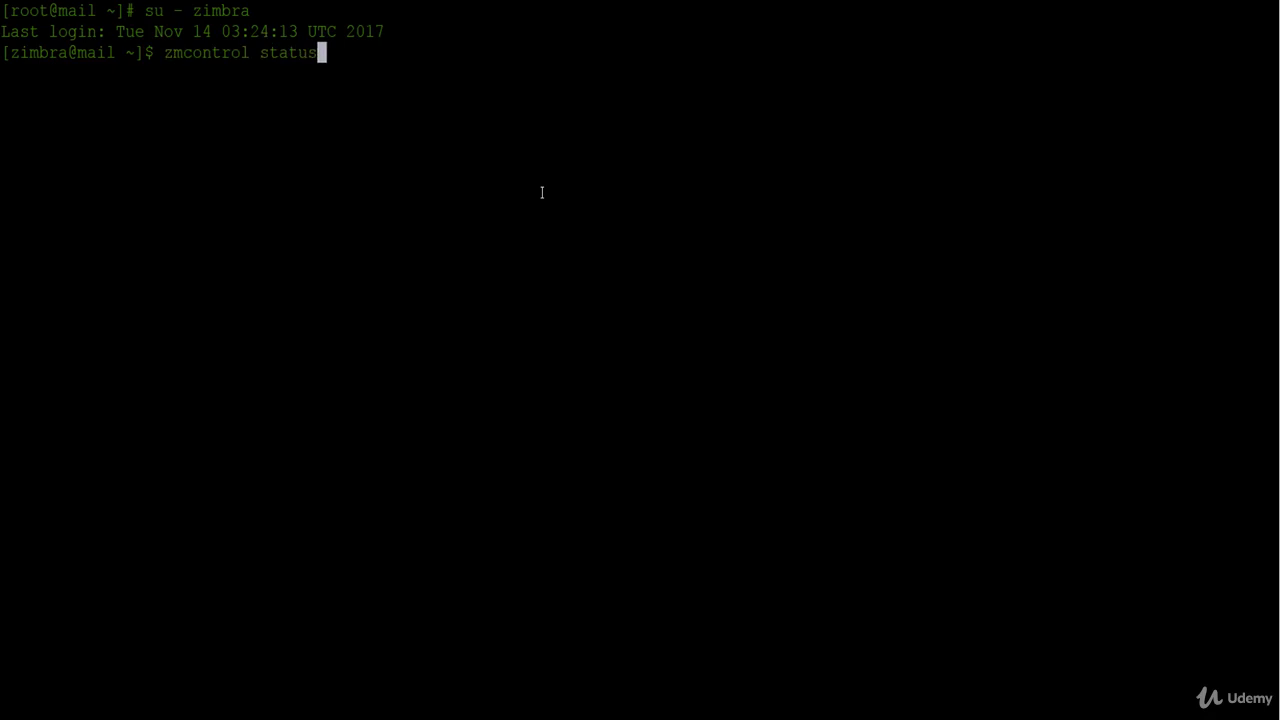
{"action": "key", "text": "Return"}
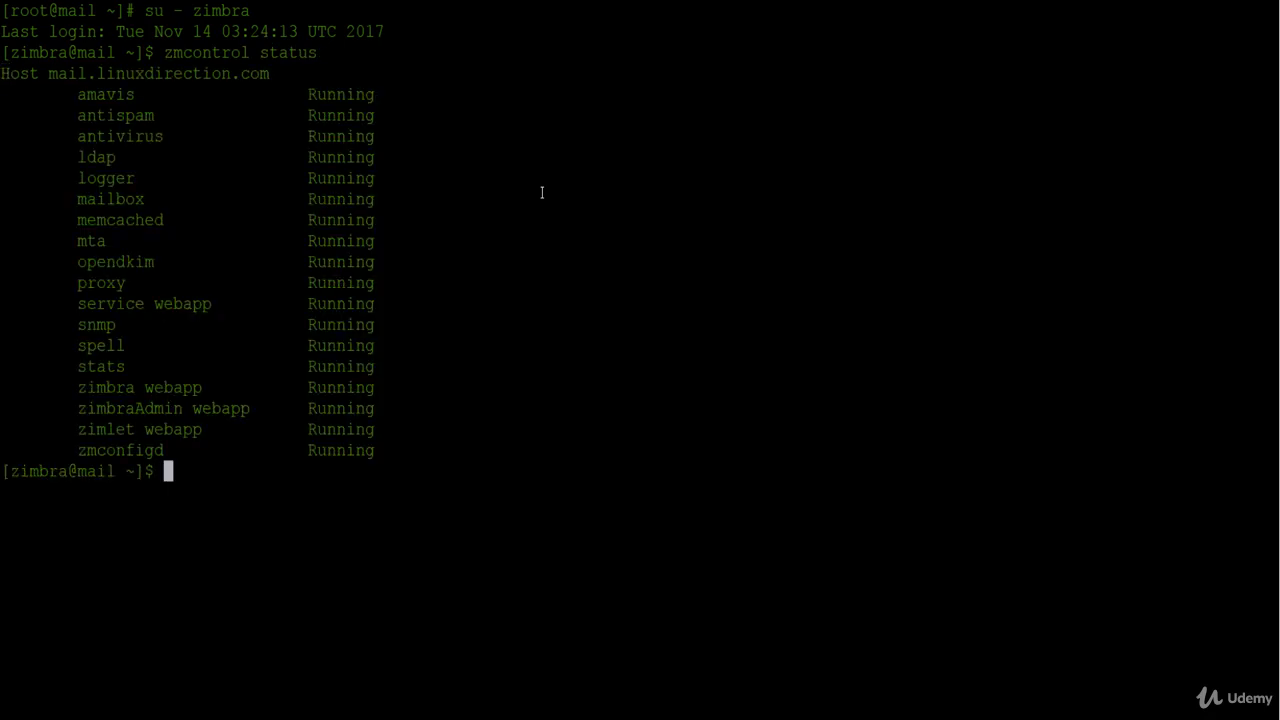
{"action": "mouse_move", "coordinate": [409, 94]}
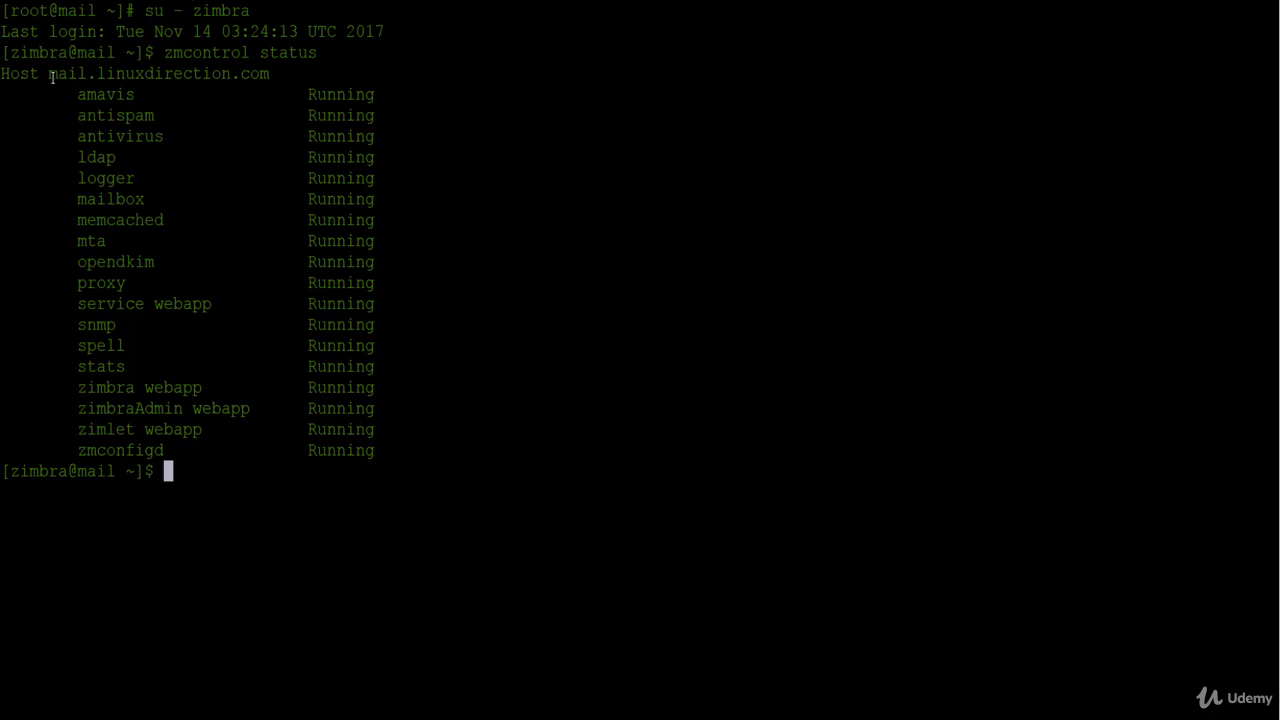
{"action": "mouse_move", "coordinate": [157, 147]}
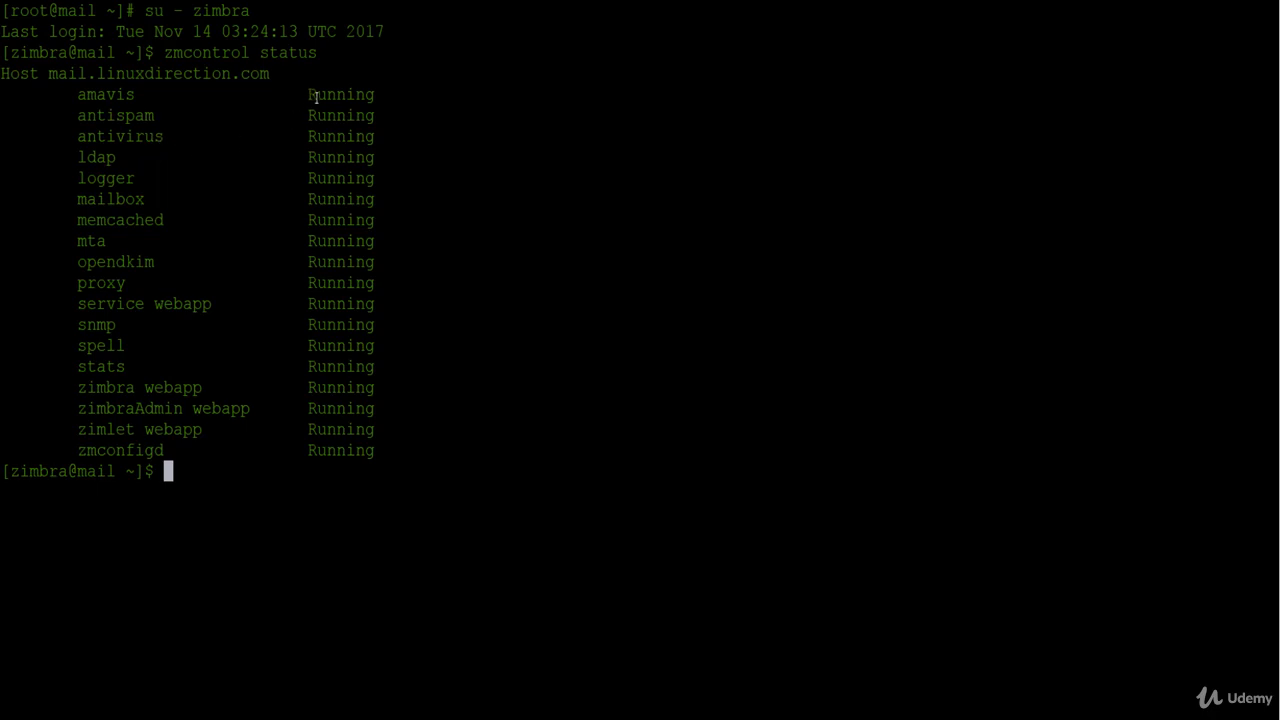
{"action": "mouse_move", "coordinate": [527, 413]}
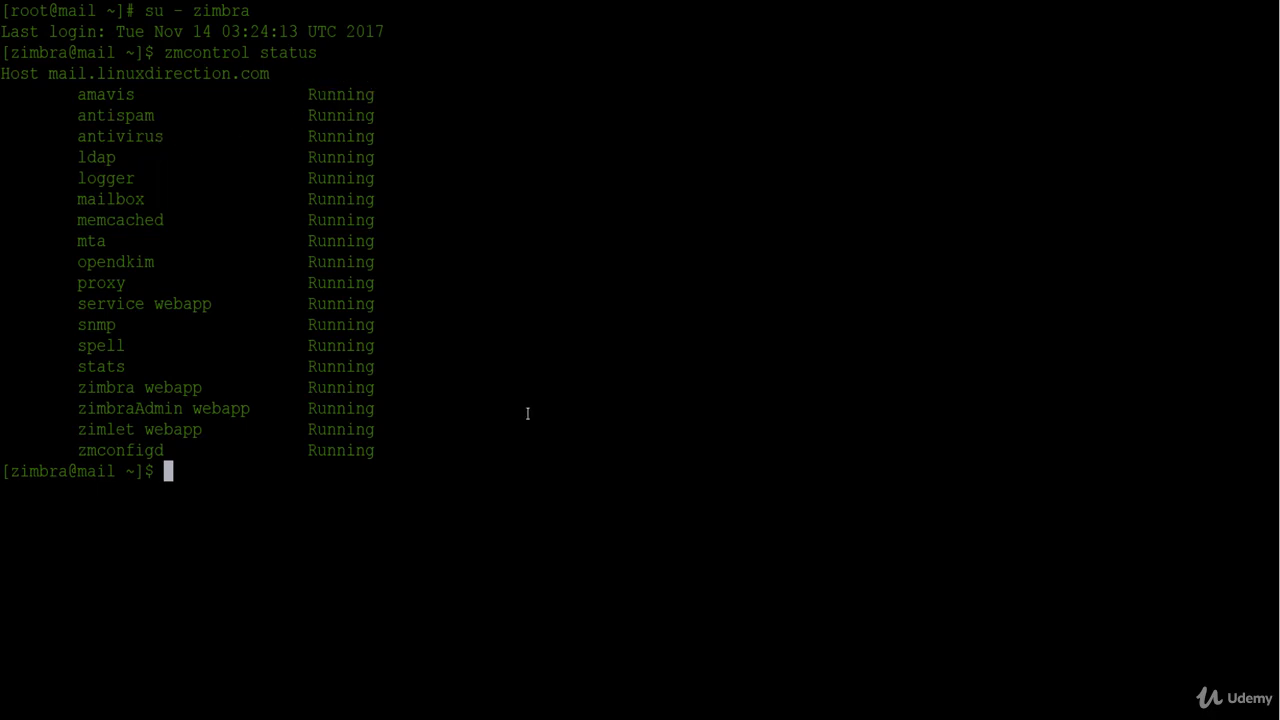
- Stop antivirus with zmantivirusctl, rerun zmcontrol status and highlight antivirus Stopped
{"action": "type", "text": "z"}
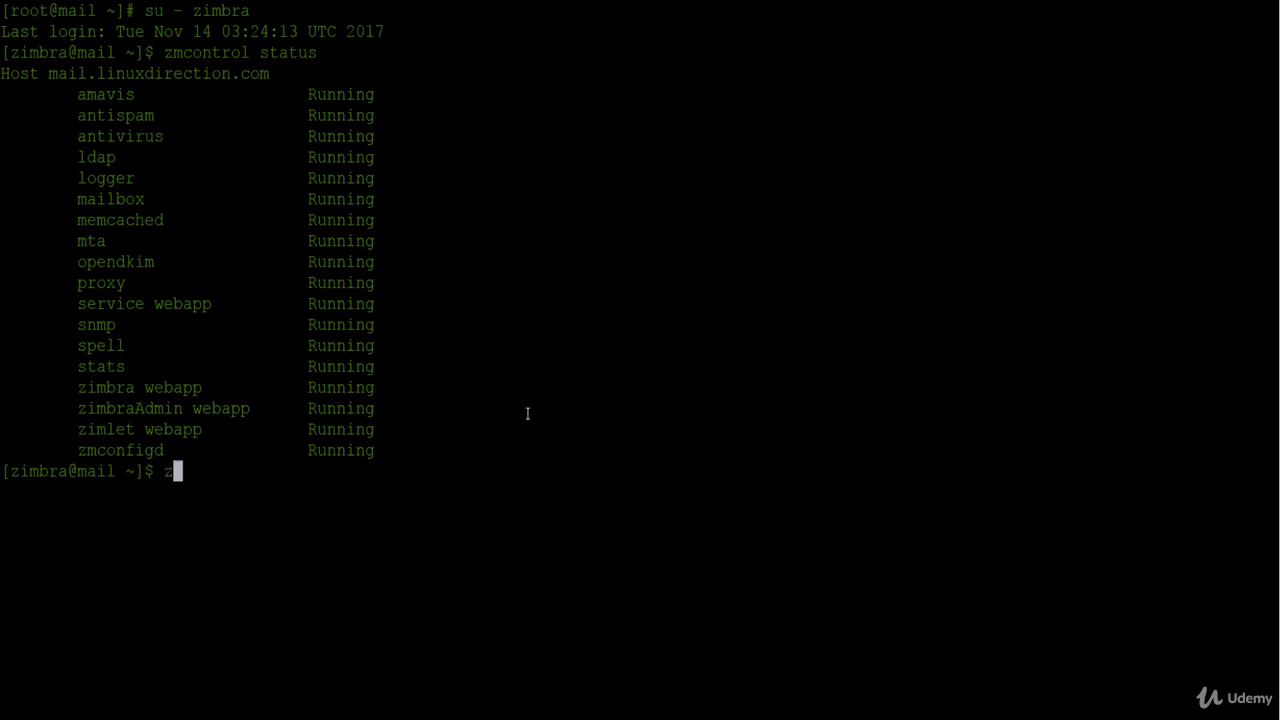
{"action": "type", "text": "ma"}
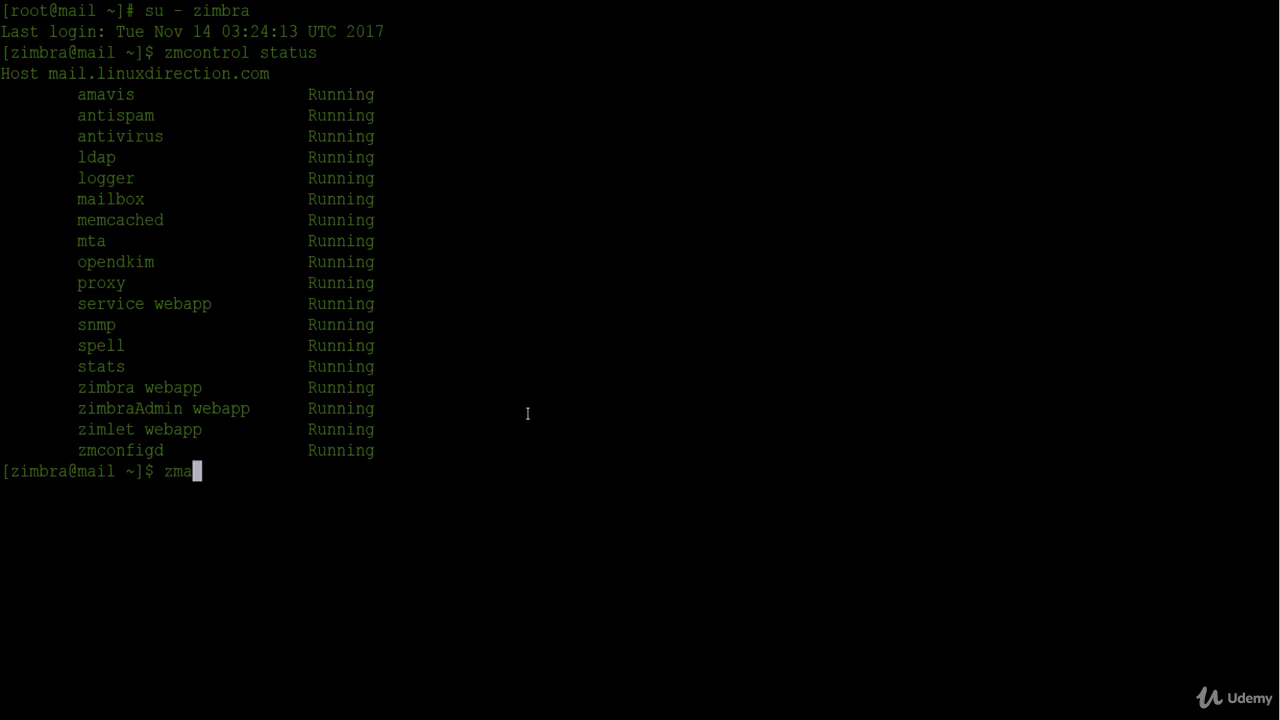
{"action": "type", "text": "nti"}
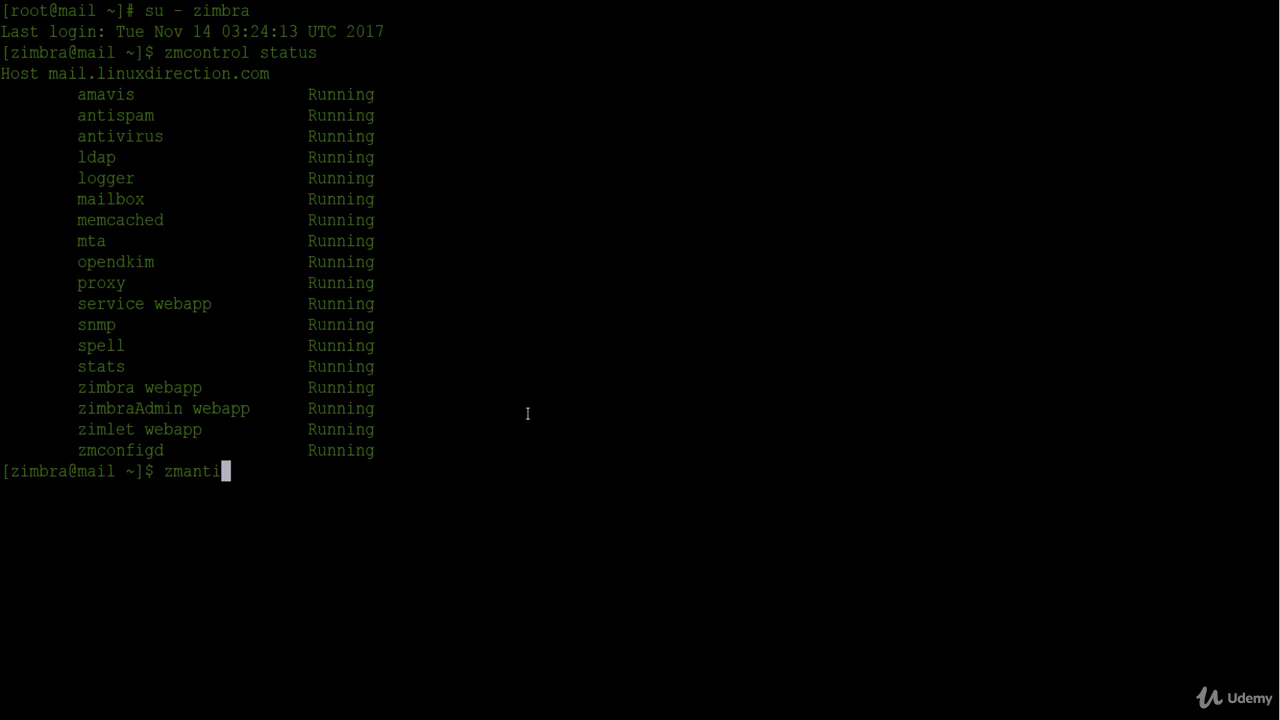
{"action": "key", "text": "Return"}
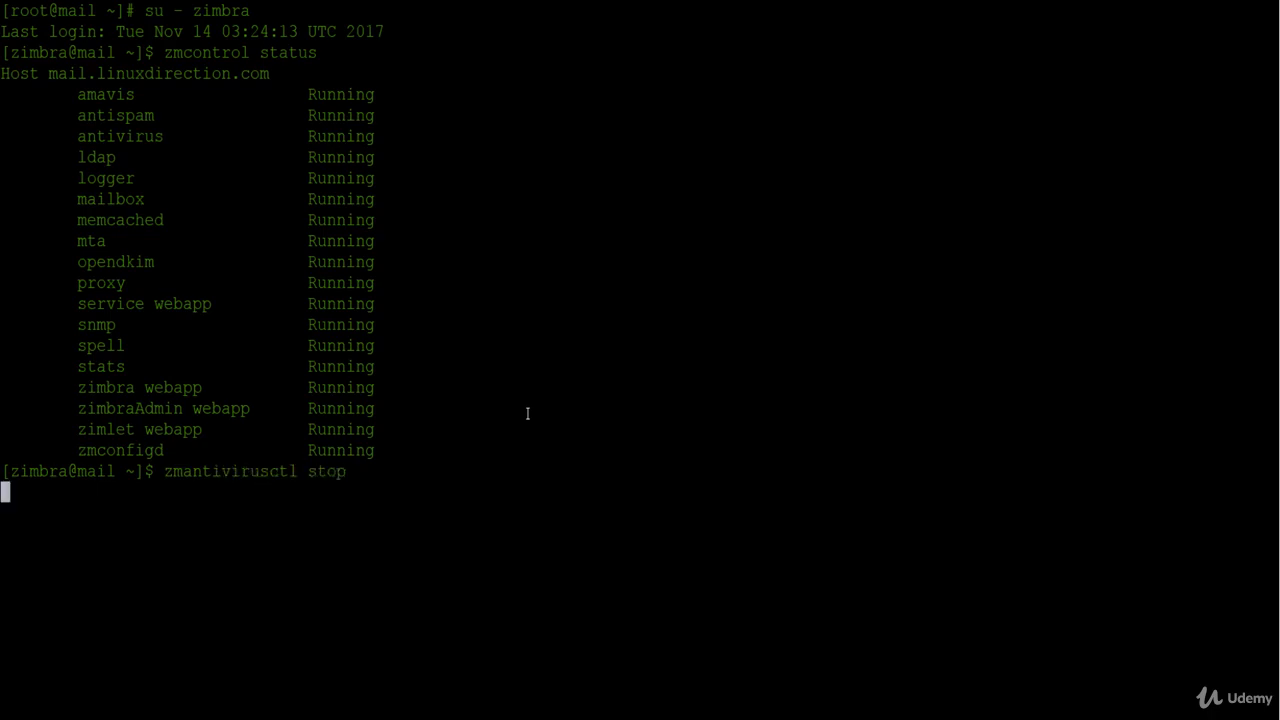
{"action": "key", "text": "Return"}
{"action": "type", "text": "zmcontrol status"}
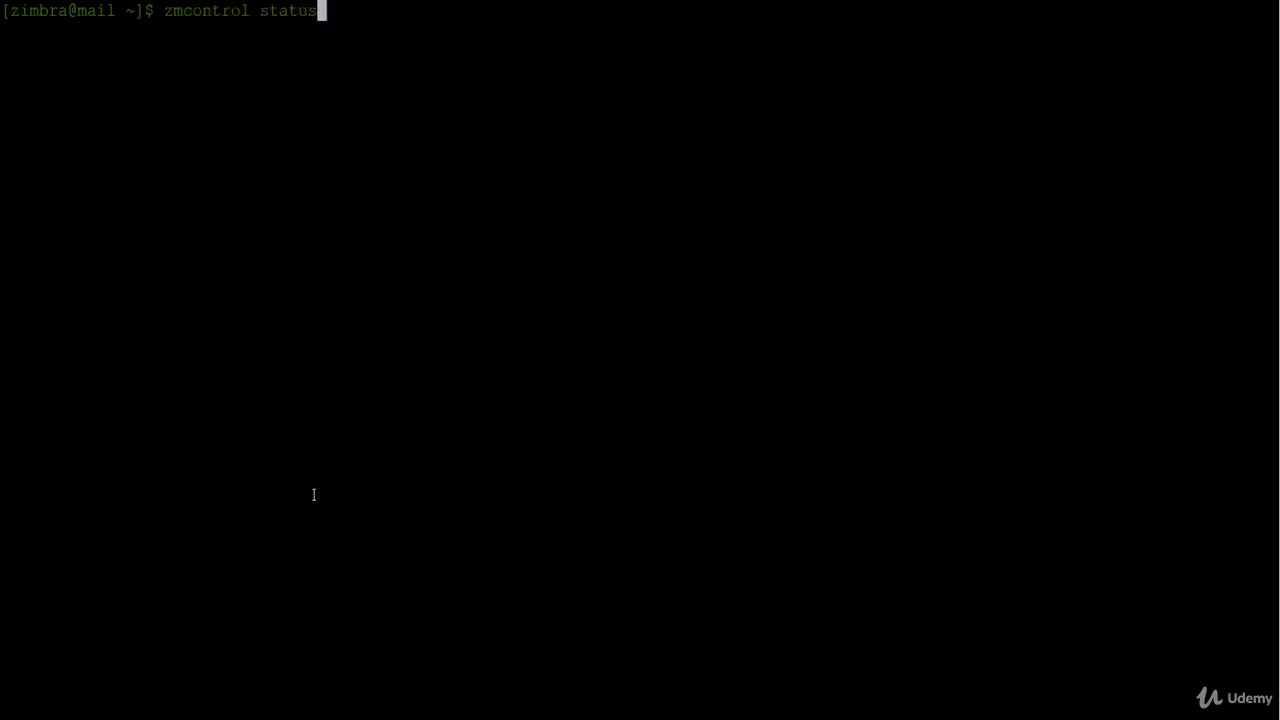
{"action": "key", "text": "Return"}
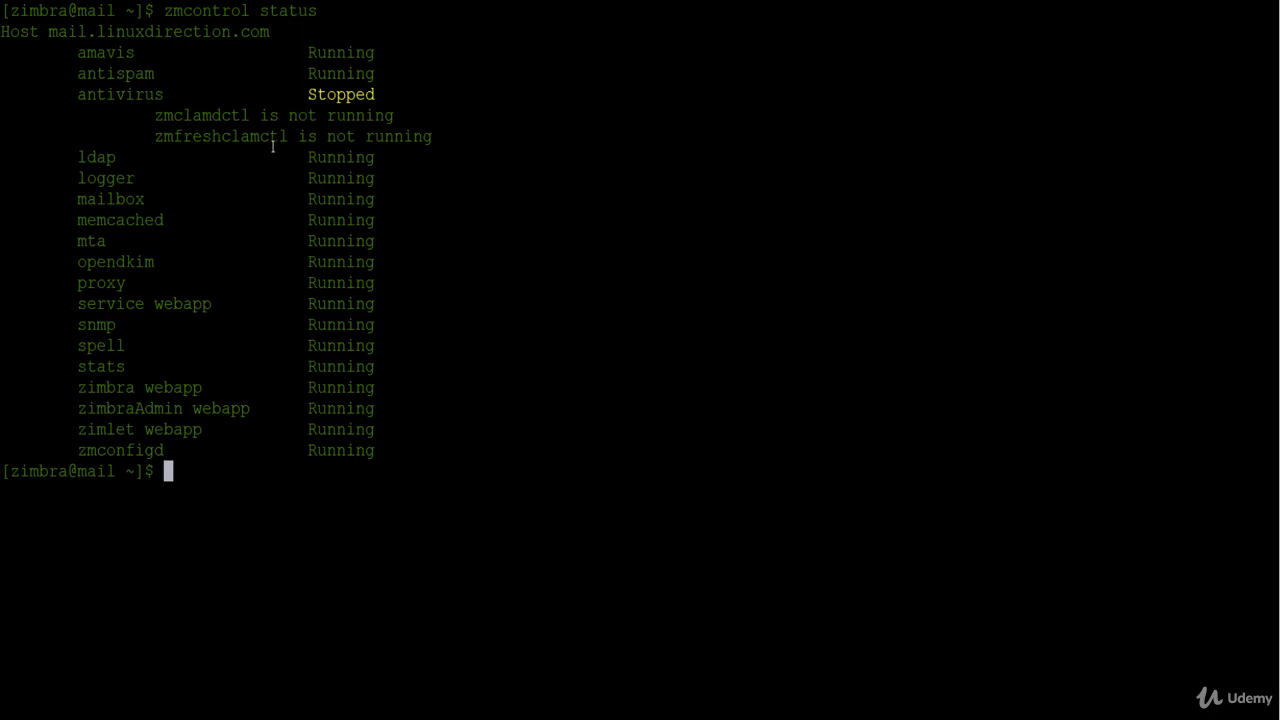
{"action": "mouse_move", "coordinate": [96, 110]}
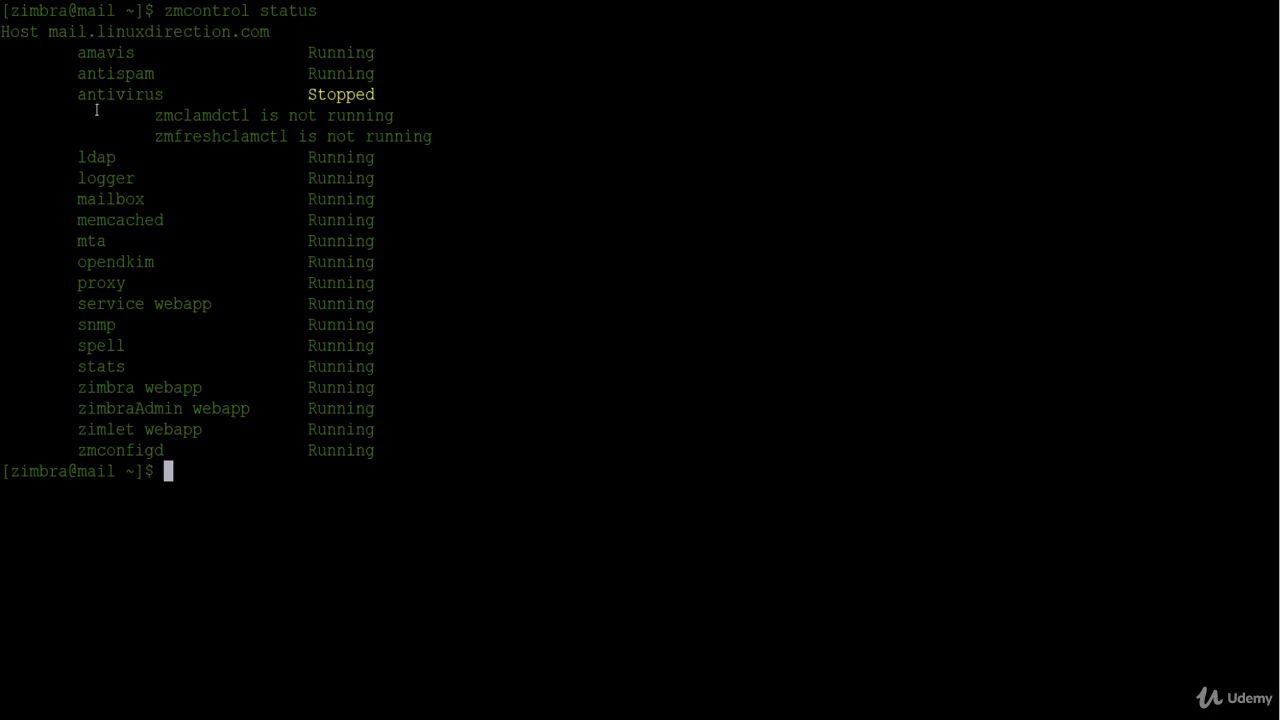
{"action": "double_click", "coordinate": [115, 94]}
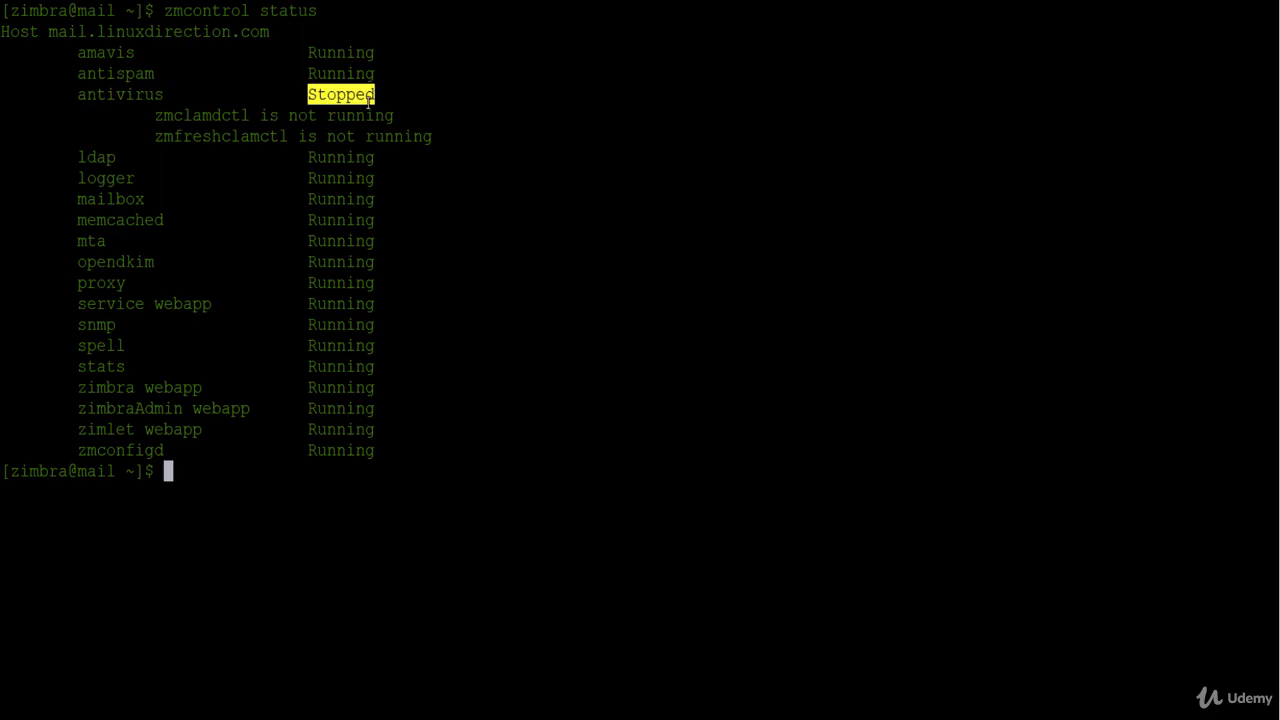
{"action": "mouse_move", "coordinate": [436, 504]}
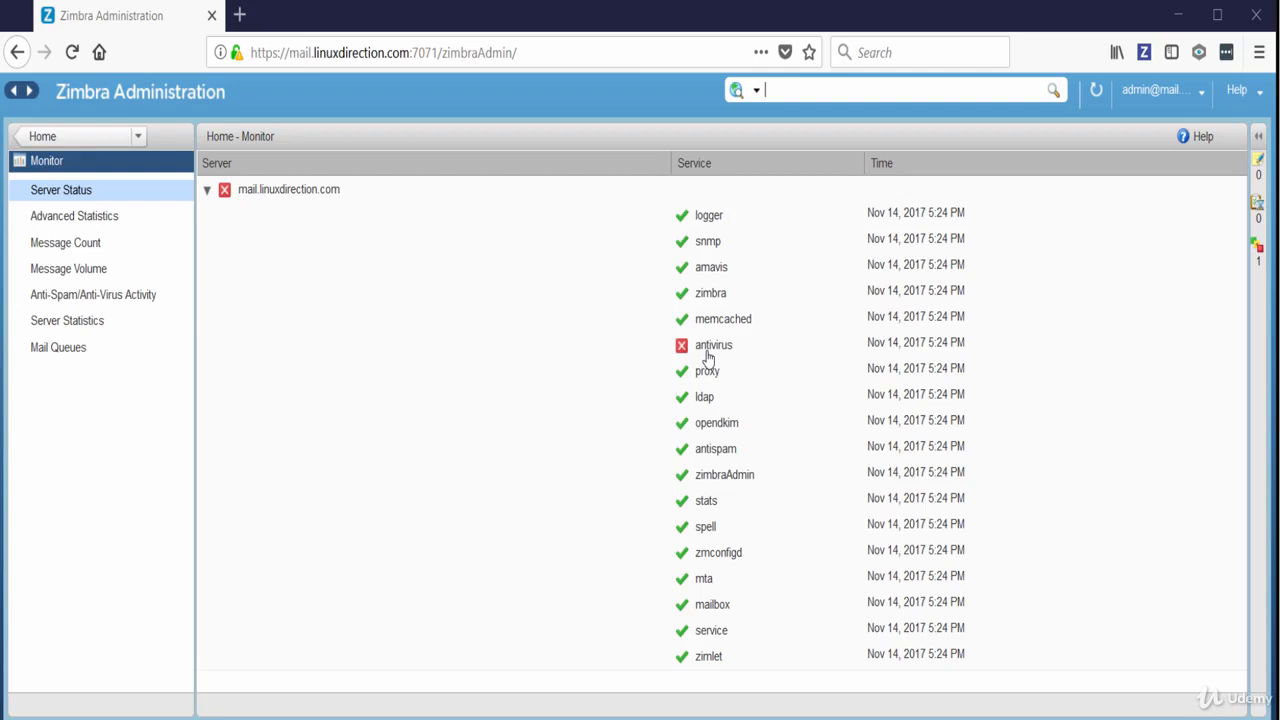
{"action": "mouse_move", "coordinate": [685, 358]}
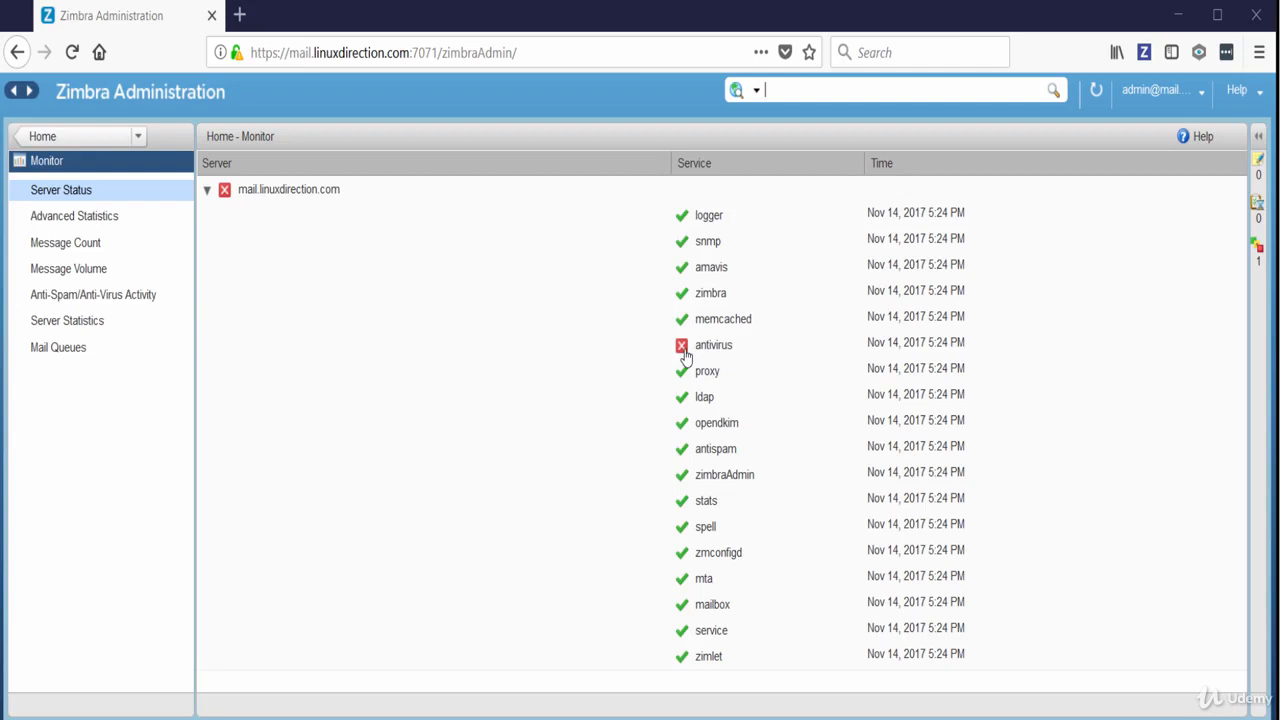
{"action": "mouse_move", "coordinate": [668, 547]}
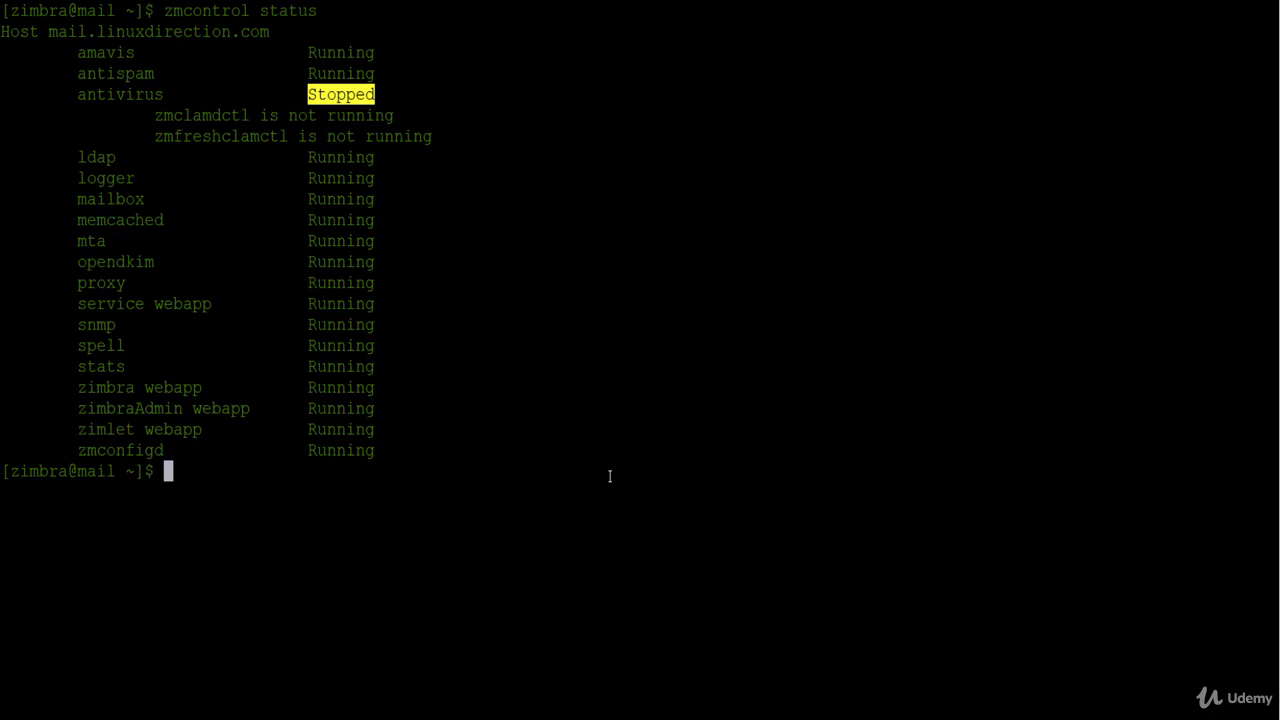
- Run zmantivirusctl start, then zmcontrol status reporting antivirus and all services Running
{"action": "type", "text": "zmantivirusctl stop"}
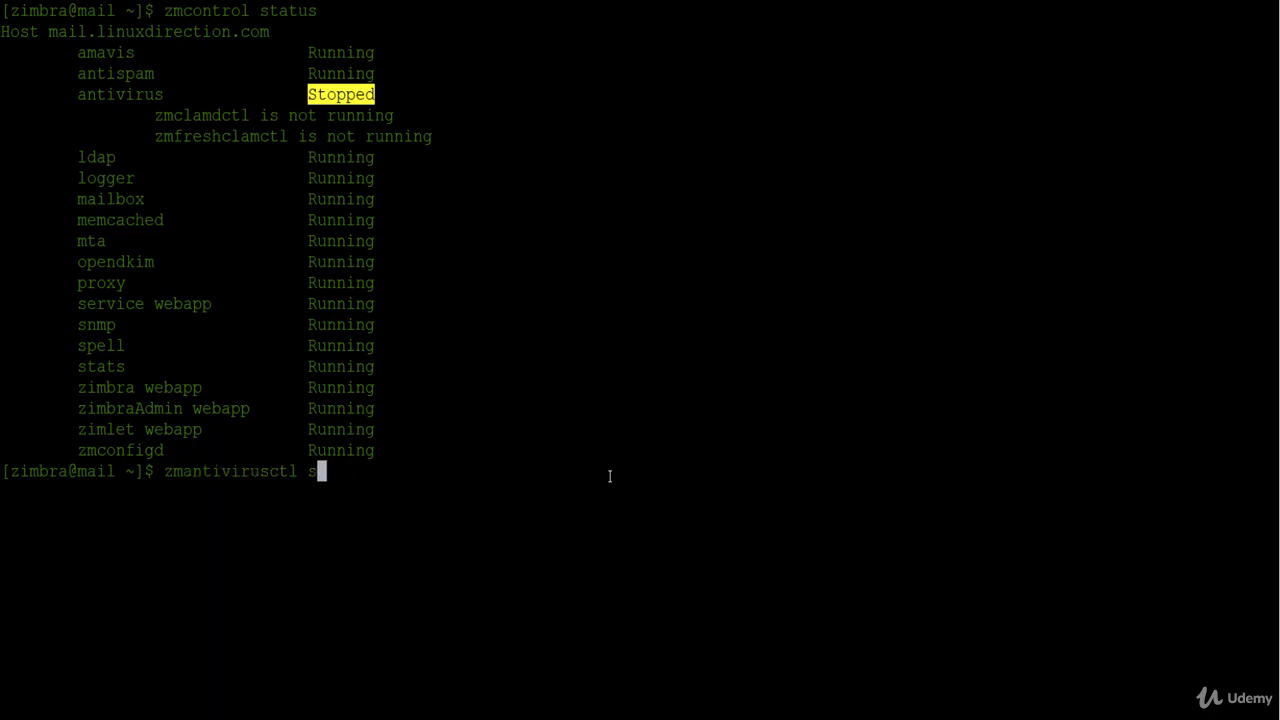
{"action": "type", "text": "tart"}
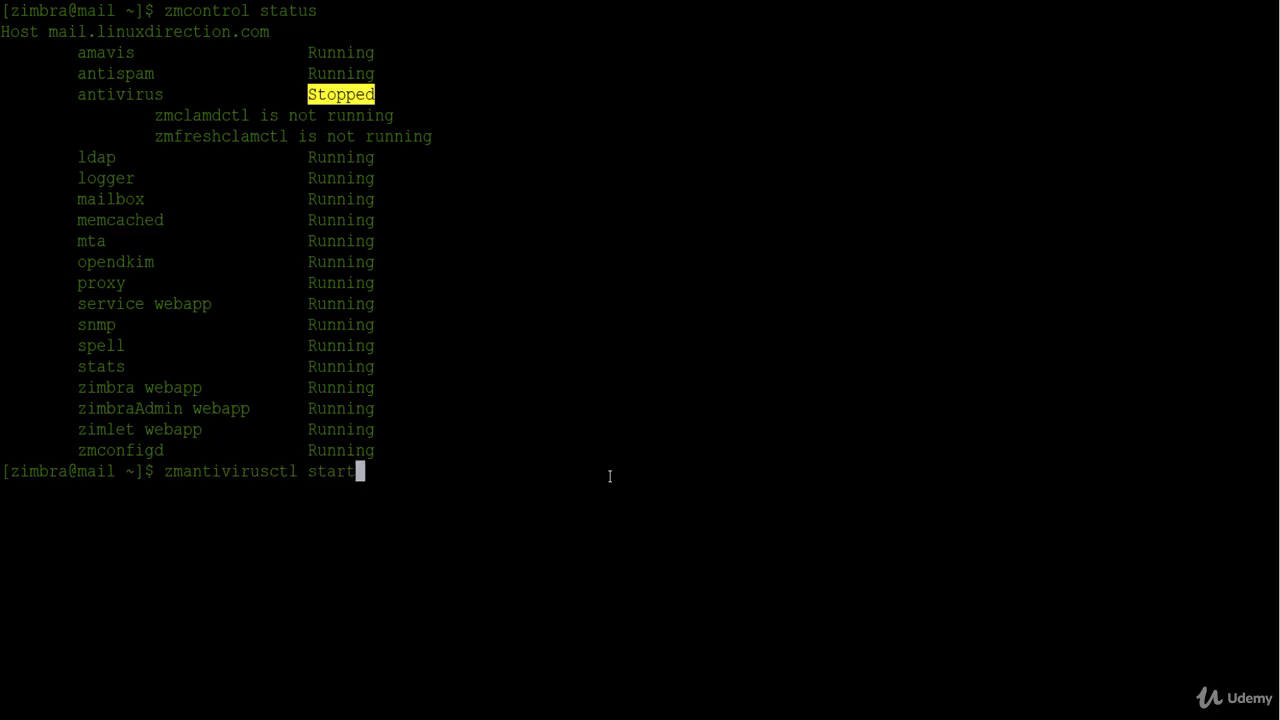
{"action": "key", "text": "Return"}
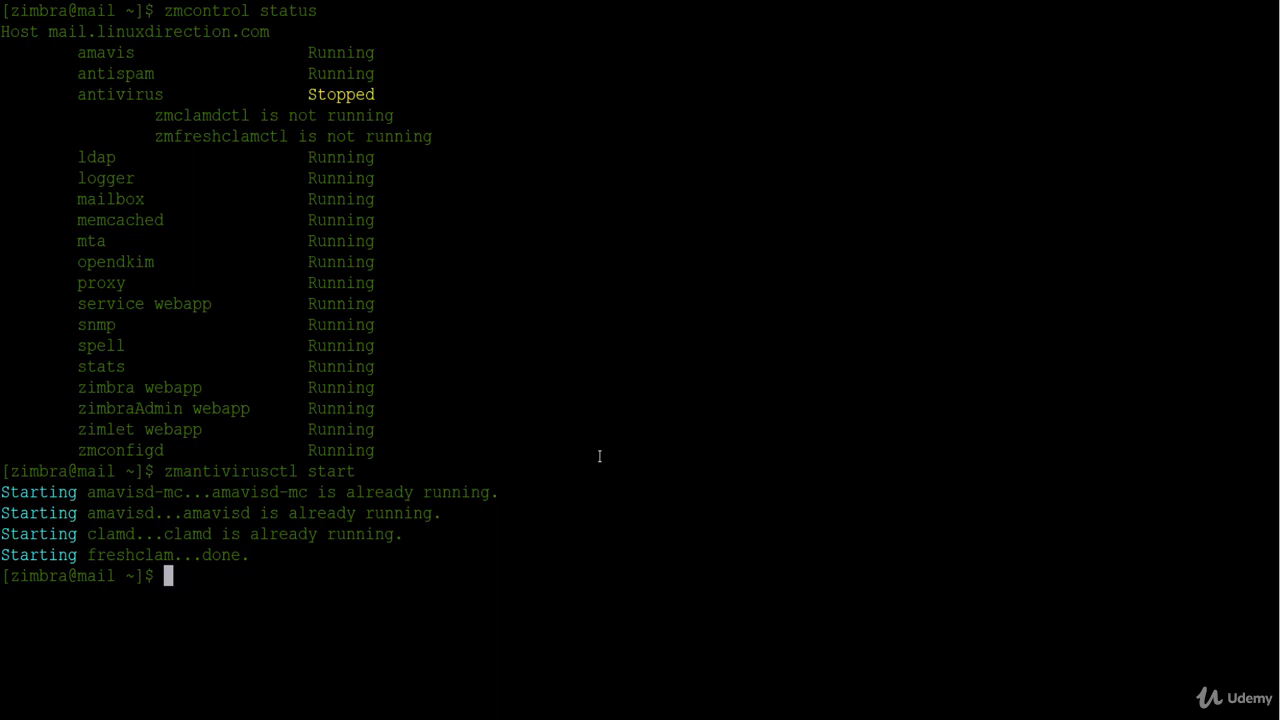
{"action": "type", "text": "zmcontrol status"}
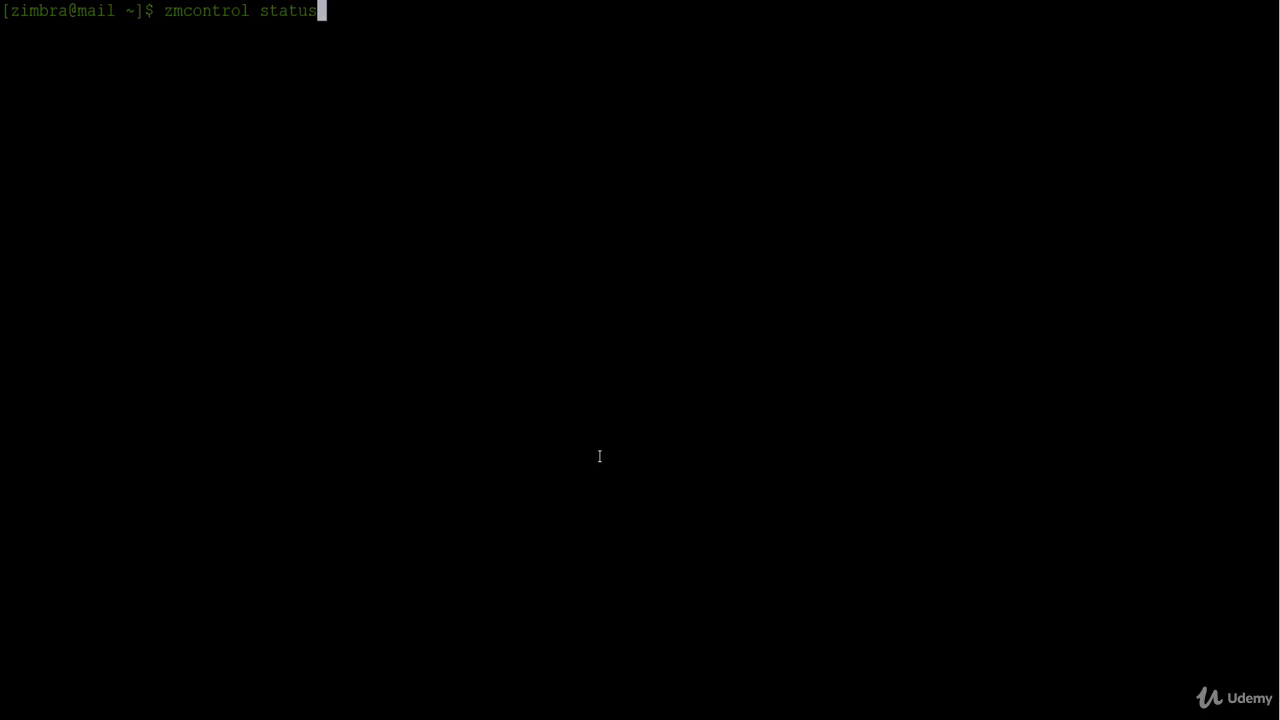
{"action": "key", "text": "Return"}
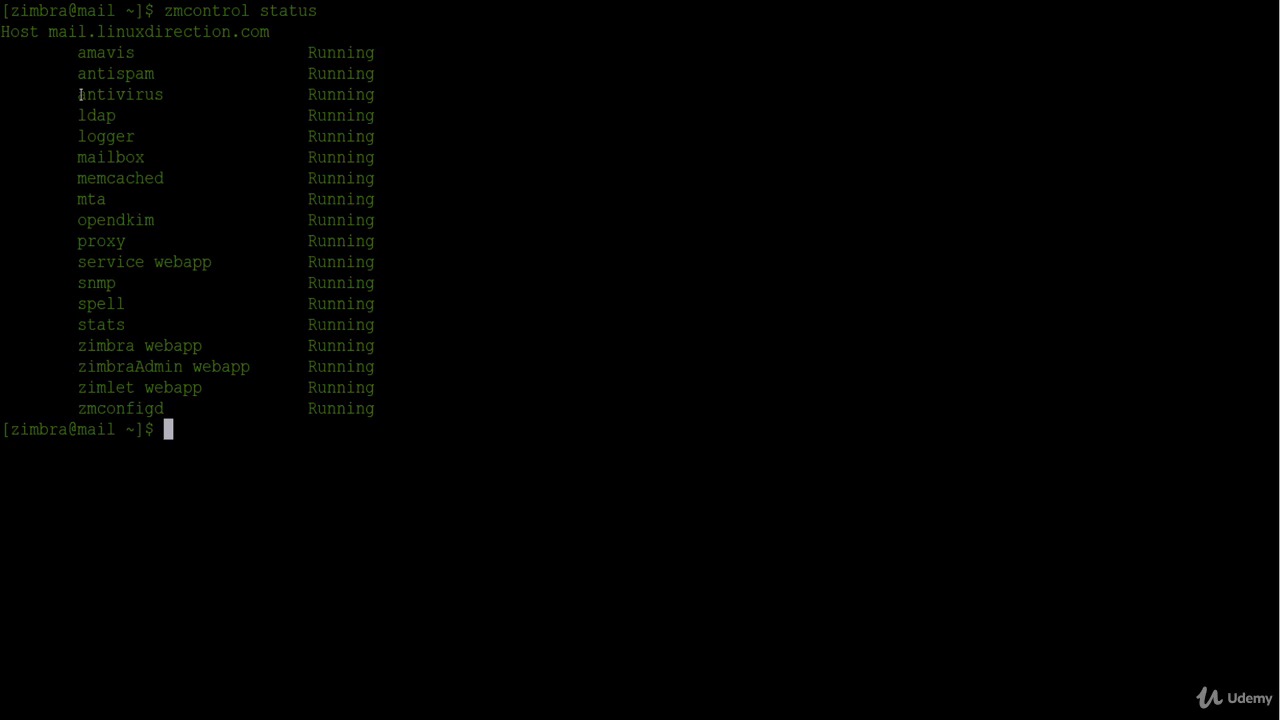
{"action": "mouse_move", "coordinate": [78, 94]}
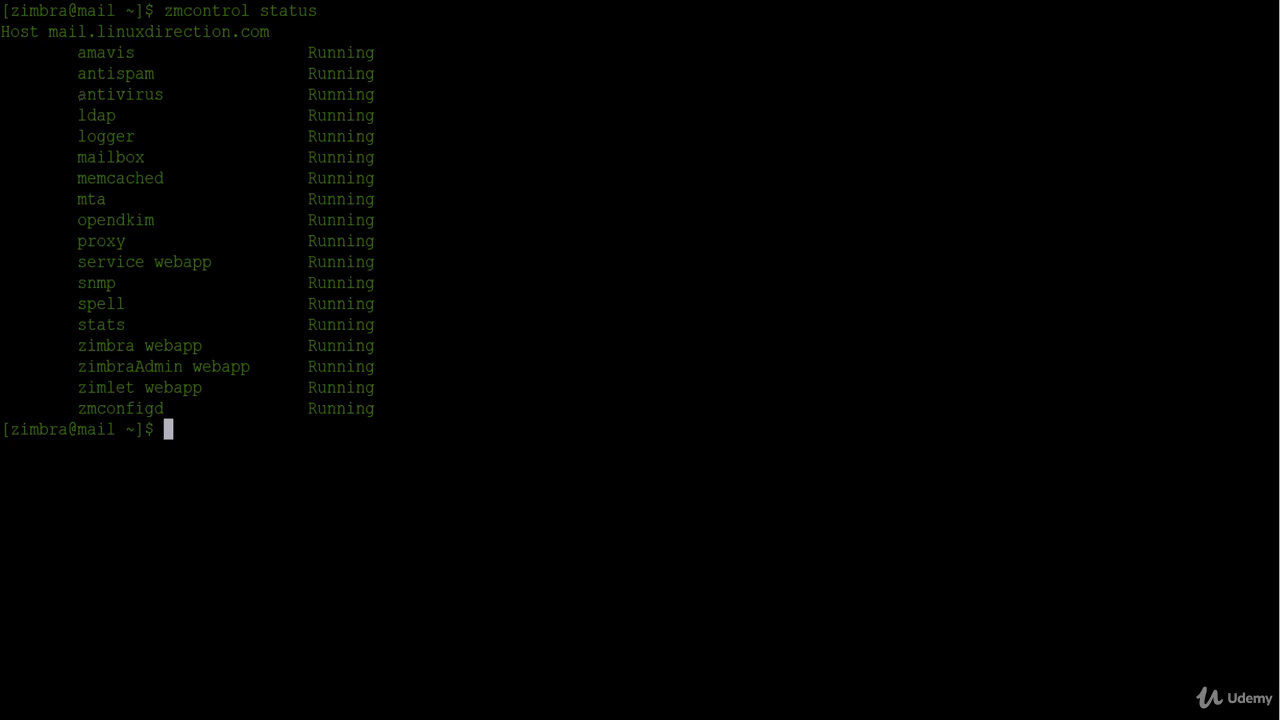